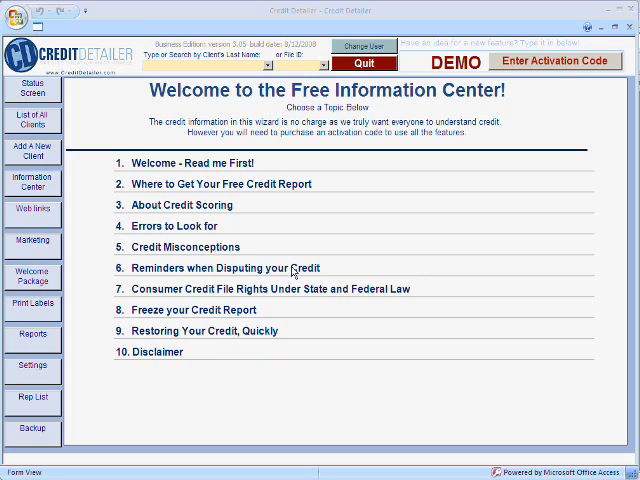
{"action": "mouse_move", "coordinate": [565, 73]}
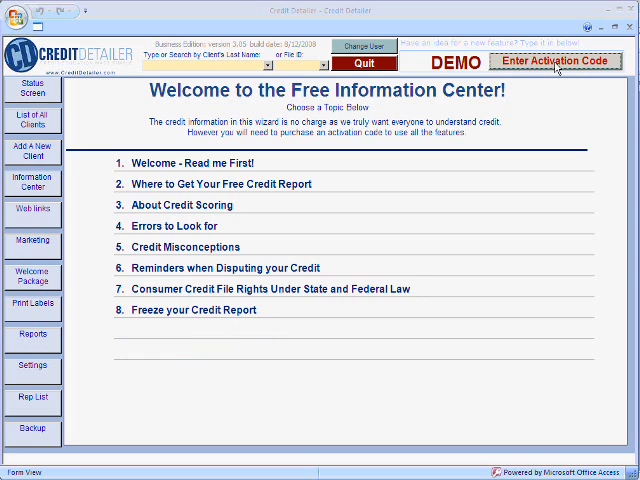
Step: Open the Activation Form using the 'Enter Activation Code' button
{"action": "left_click", "coordinate": [556, 61]}
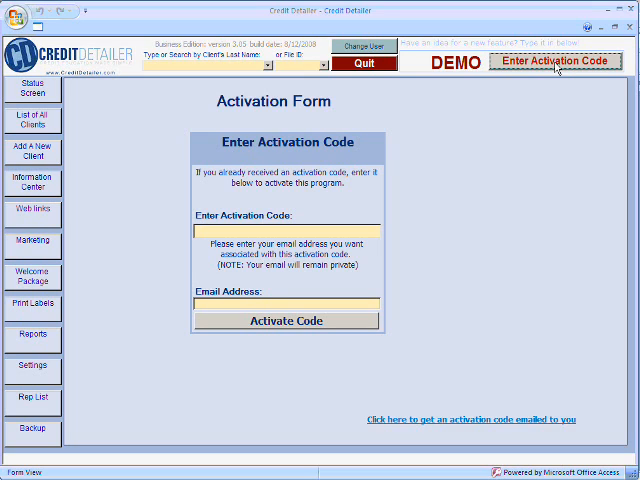
{"action": "mouse_move", "coordinate": [456, 146]}
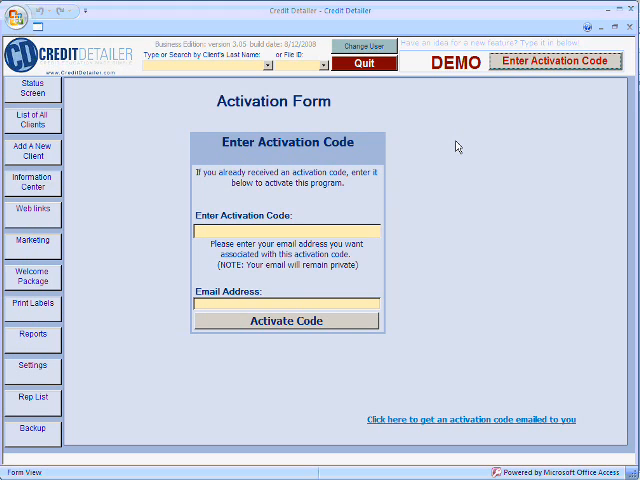
{"action": "mouse_move", "coordinate": [418, 433]}
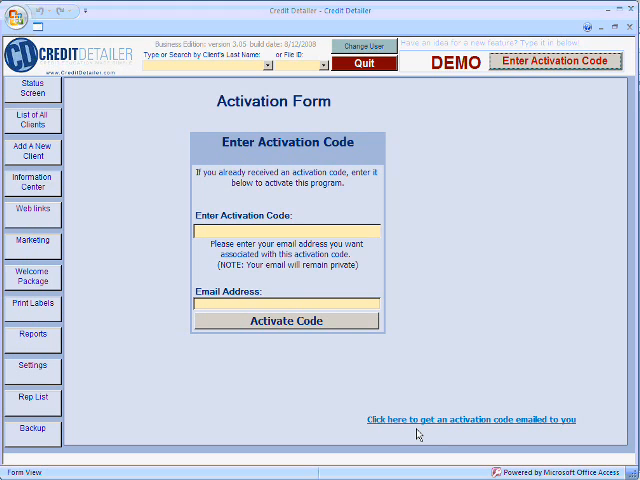
{"action": "mouse_move", "coordinate": [418, 434]}
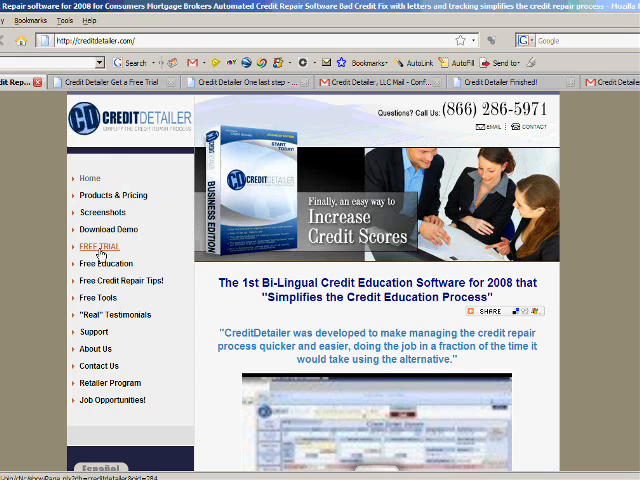
{"action": "mouse_move", "coordinate": [126, 98]}
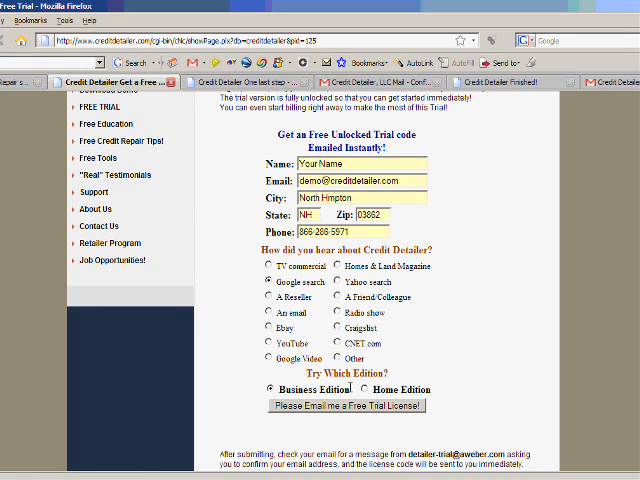
Step: Submit the free trial license request on the Credit Detailer website
{"action": "left_click", "coordinate": [345, 405]}
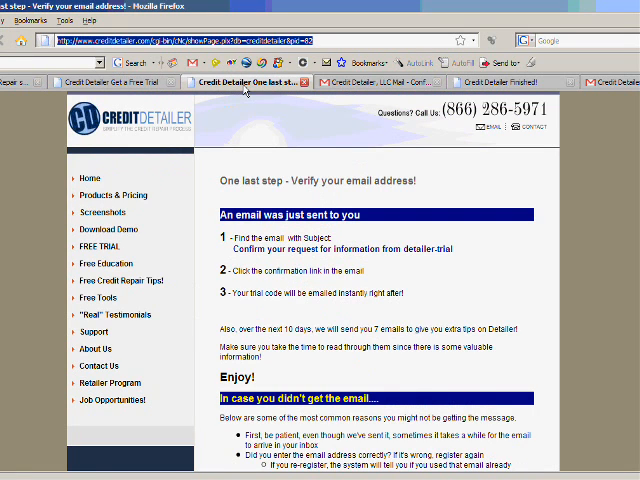
{"action": "mouse_move", "coordinate": [364, 270]}
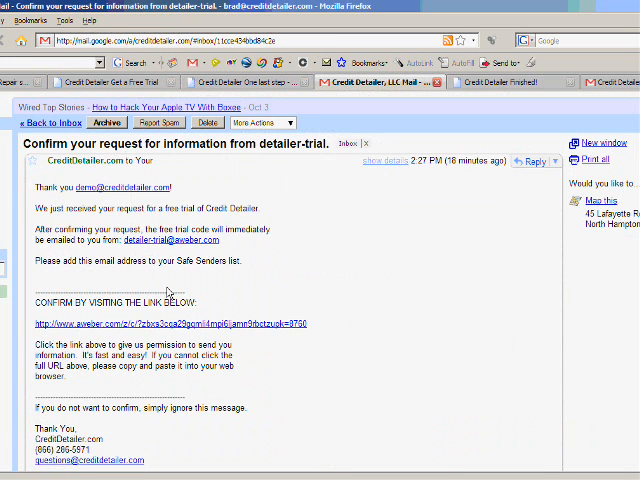
{"action": "mouse_move", "coordinate": [77, 323]}
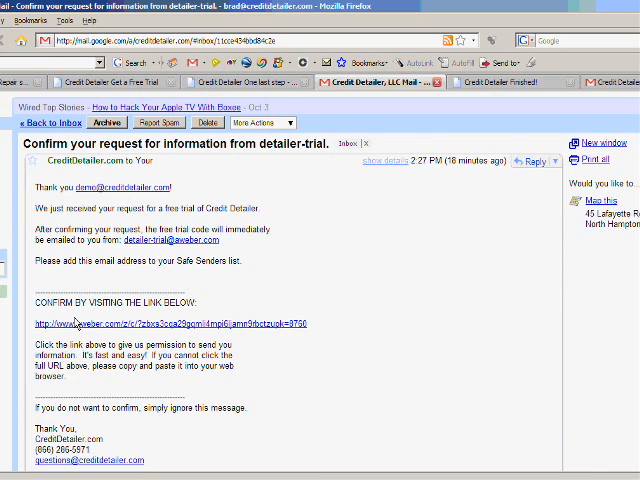
{"action": "mouse_move", "coordinate": [480, 154]}
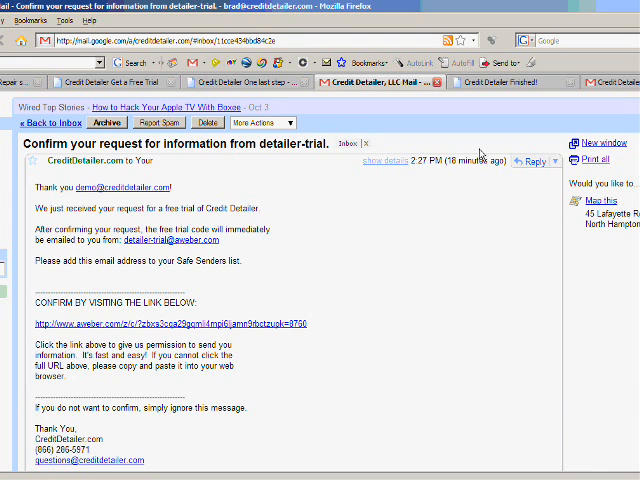
Step: View the Finished page confirming the email was verified, then return to the Activation Form
{"action": "left_click", "coordinate": [173, 323]}
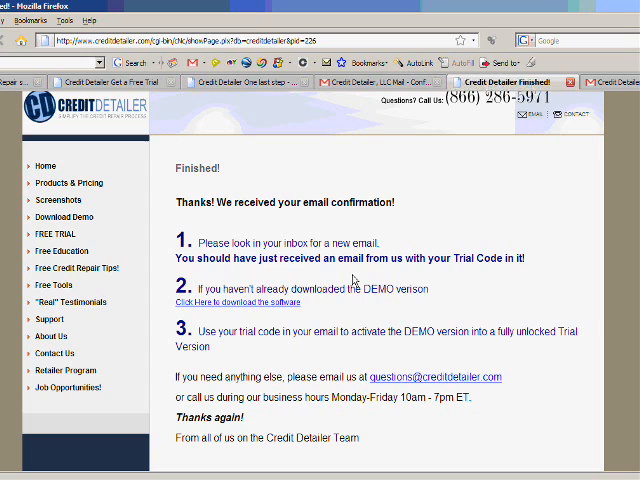
{"action": "left_click", "coordinate": [610, 82]}
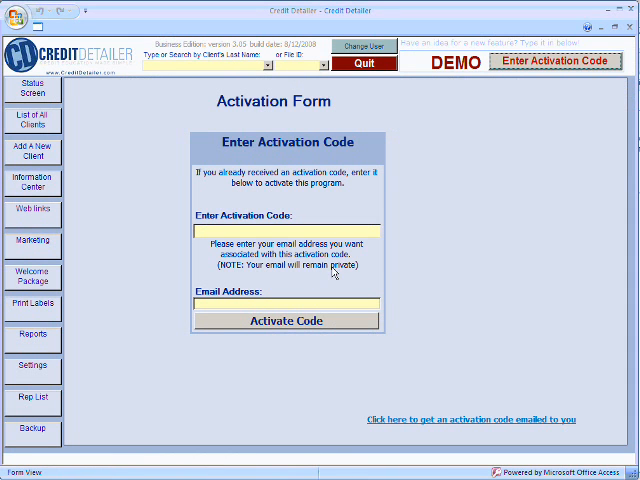
{"action": "left_click", "coordinate": [287, 231]}
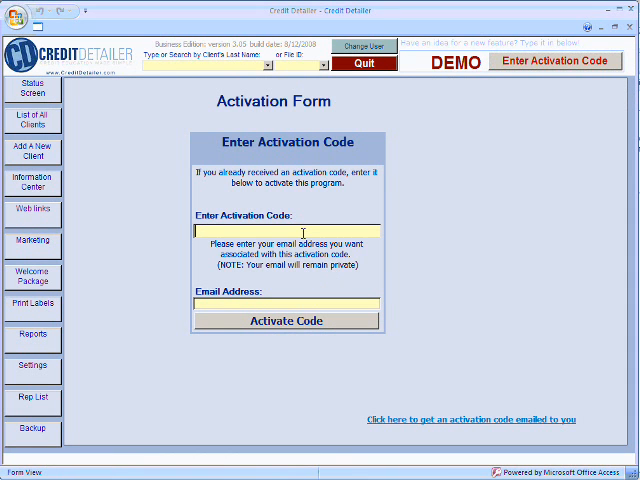
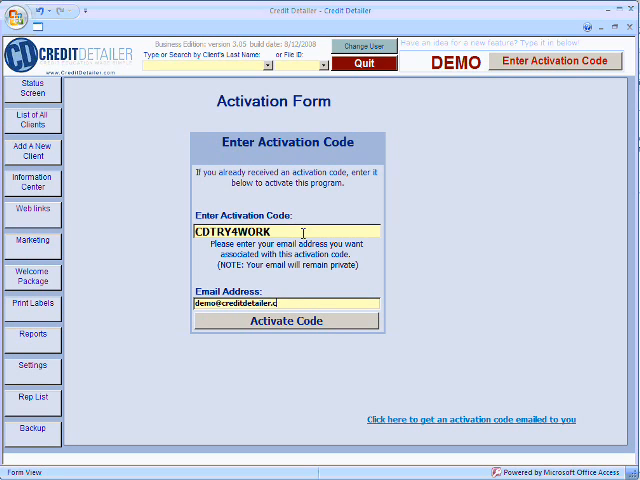
{"action": "left_click", "coordinate": [286, 321]}
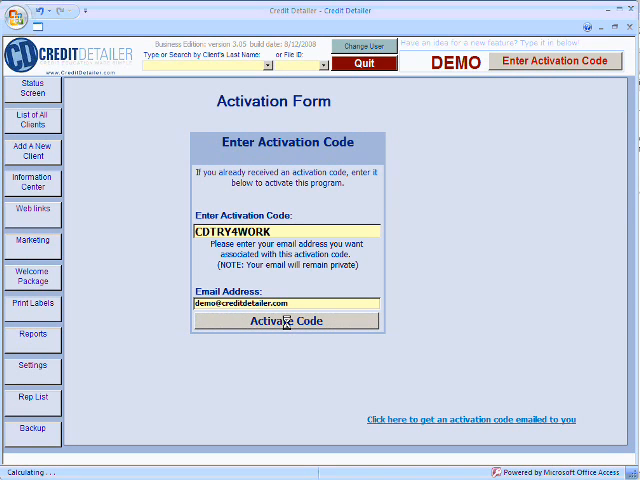
Step: Activate the trial code and dismiss the Activation Successful message
{"action": "left_click", "coordinate": [286, 321]}
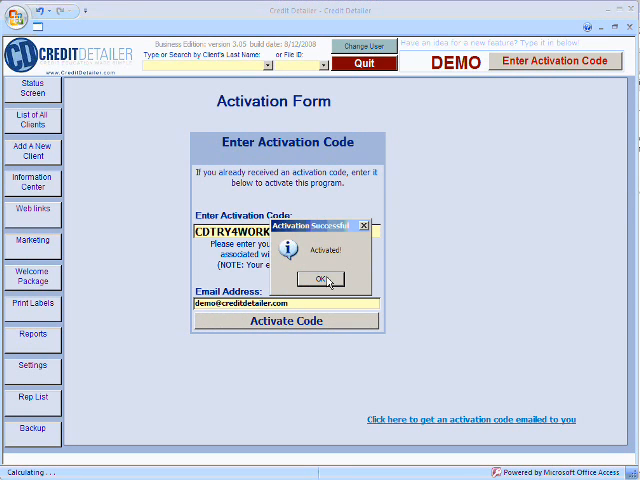
{"action": "left_click", "coordinate": [322, 278]}
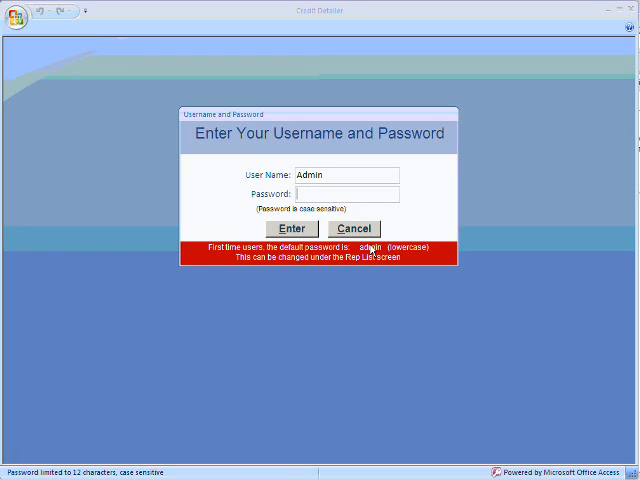
{"action": "type", "text": "admin"}
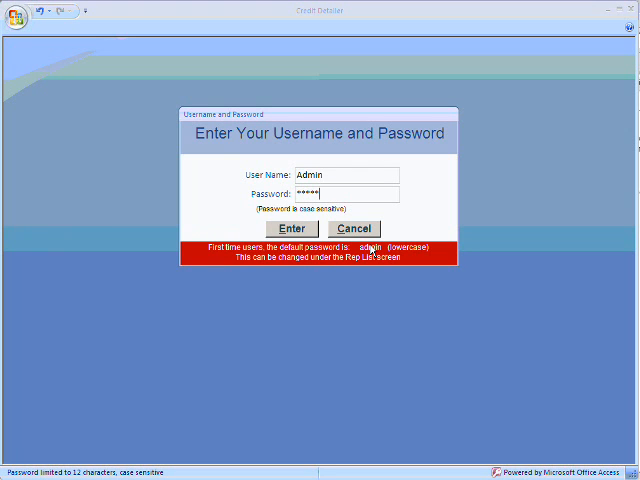
{"action": "left_click", "coordinate": [291, 229]}
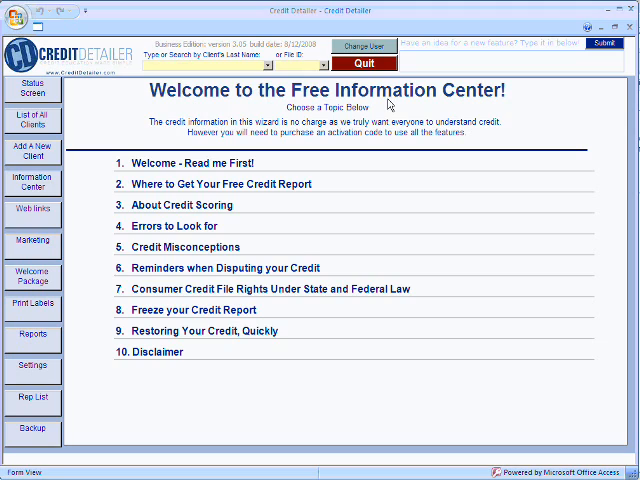
{"action": "mouse_move", "coordinate": [435, 62]}
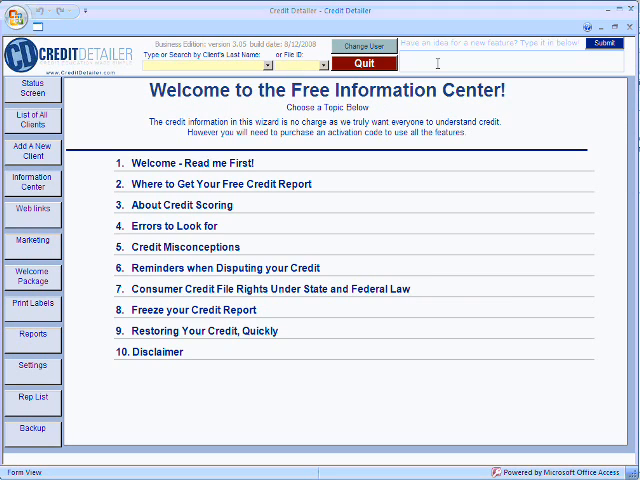